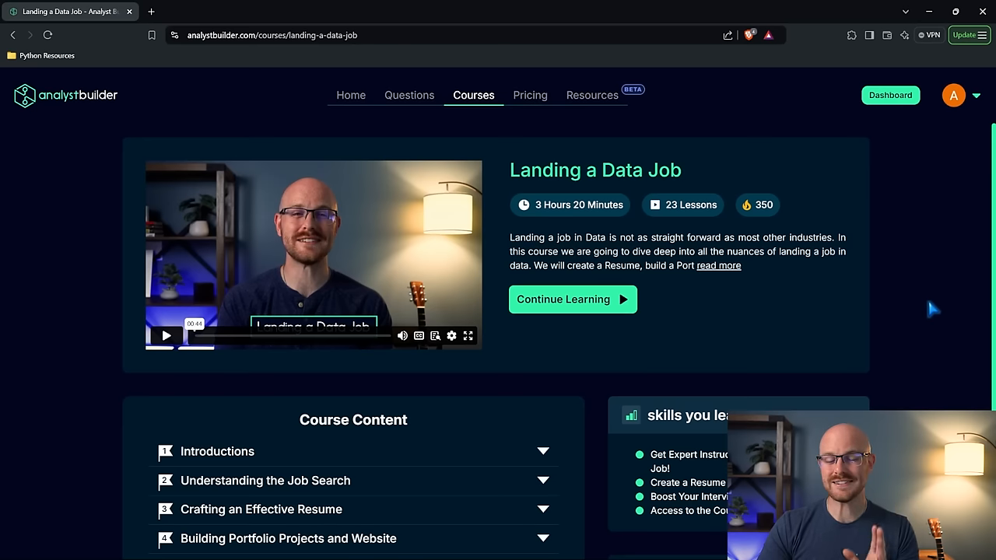
mouse_move(381, 81)
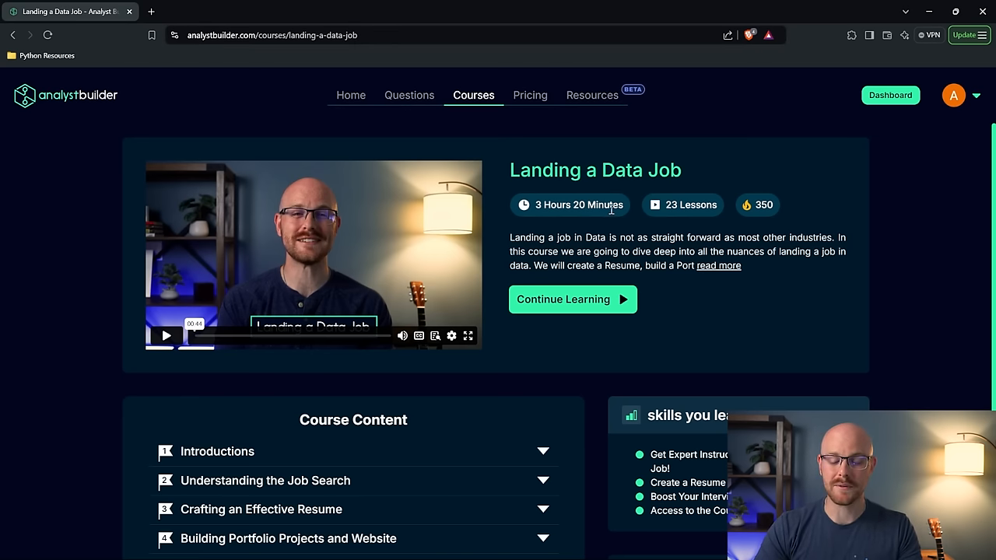
Scroll down the Landing a Data Job course page to its skills list and certificate tracker
scroll(down, 3)
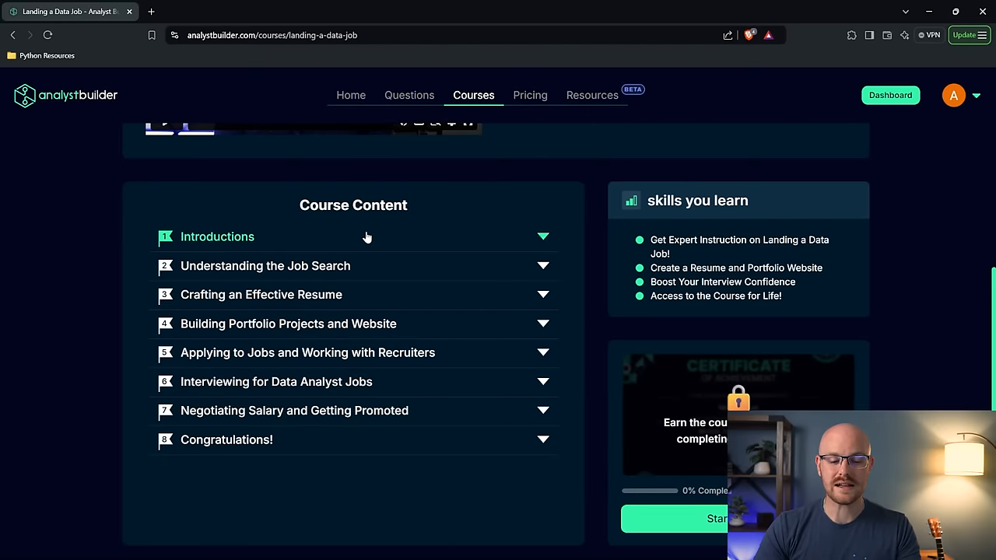
mouse_move(302, 246)
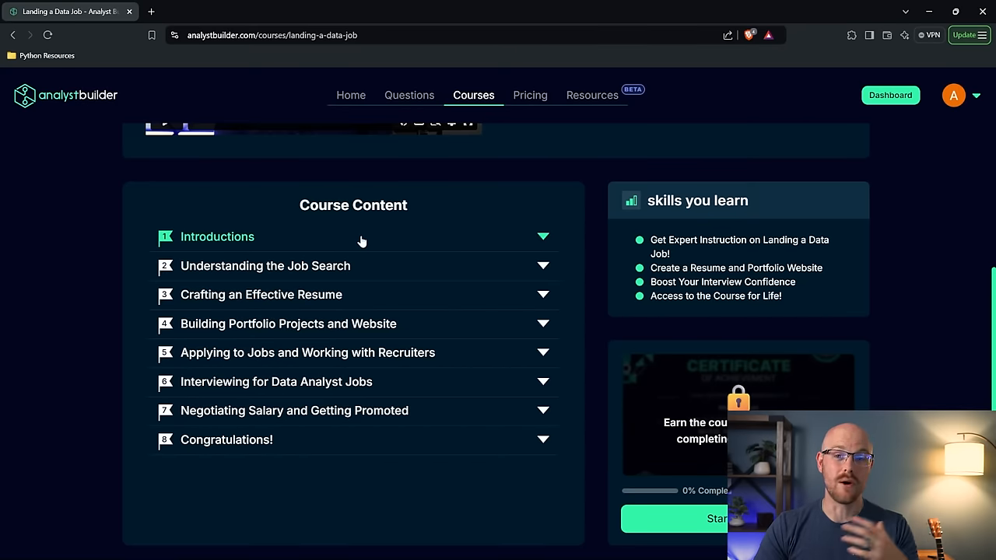
mouse_move(574, 274)
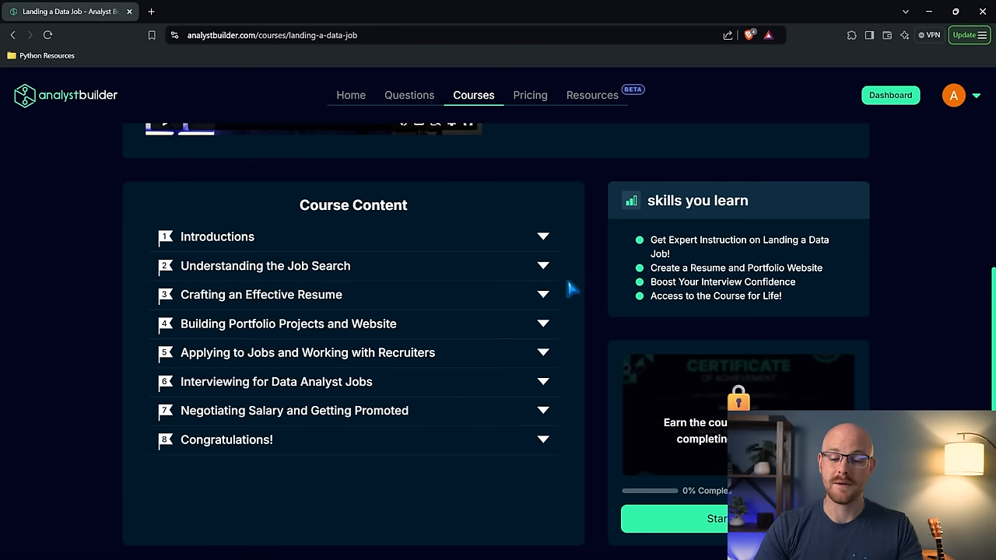
mouse_move(408, 271)
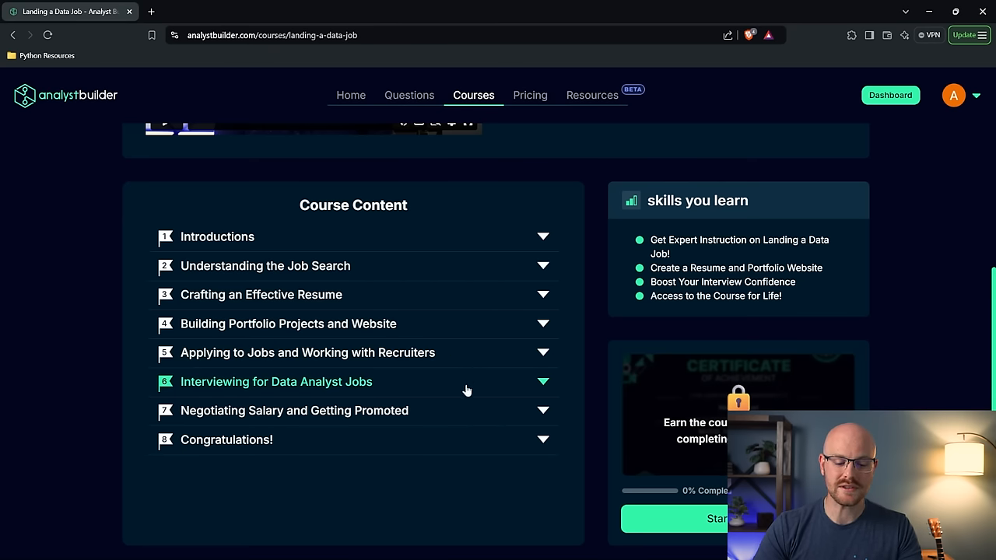
mouse_move(470, 420)
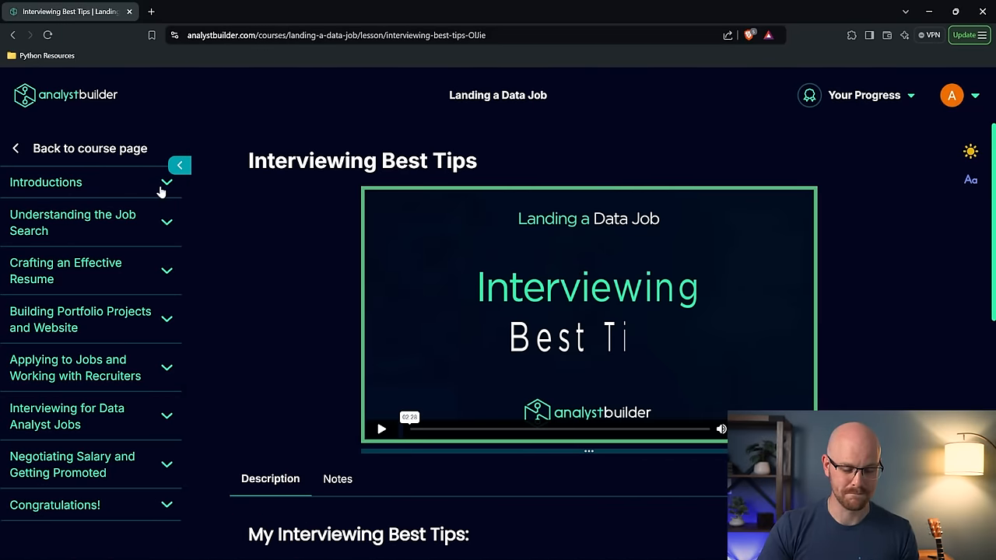
Expand the Building Portfolio Projects and Website section and start the Uploading Projects to GitHub lesson
click(45, 182)
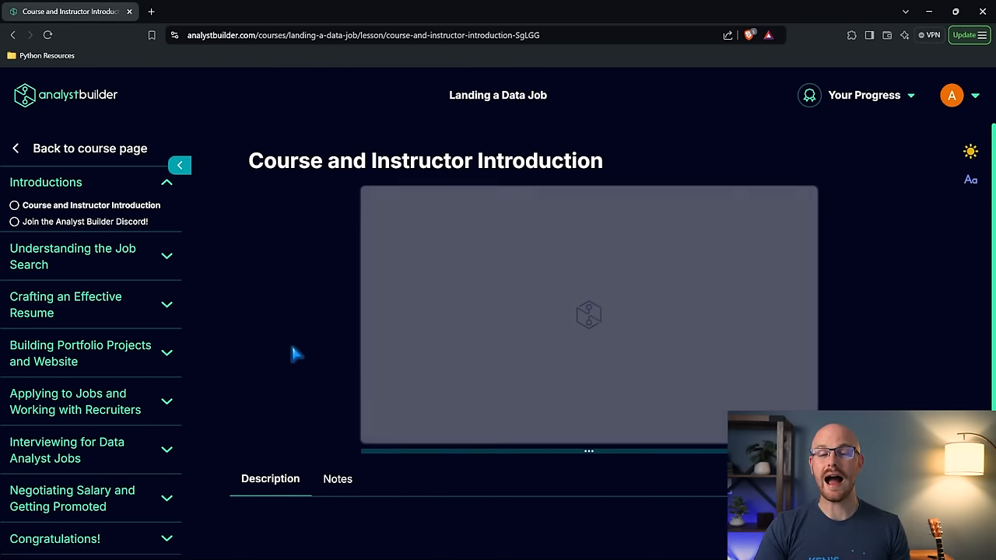
click(589, 315)
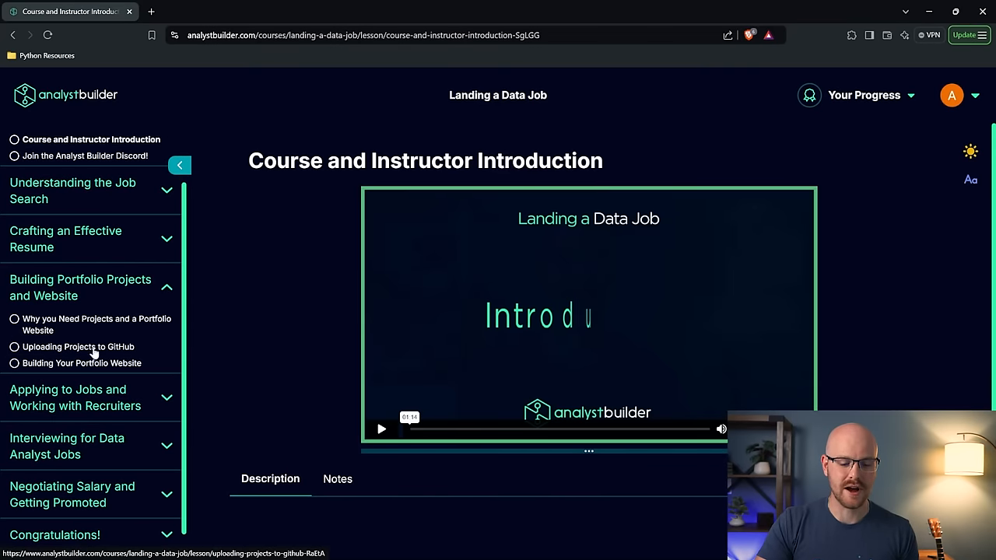
click(81, 362)
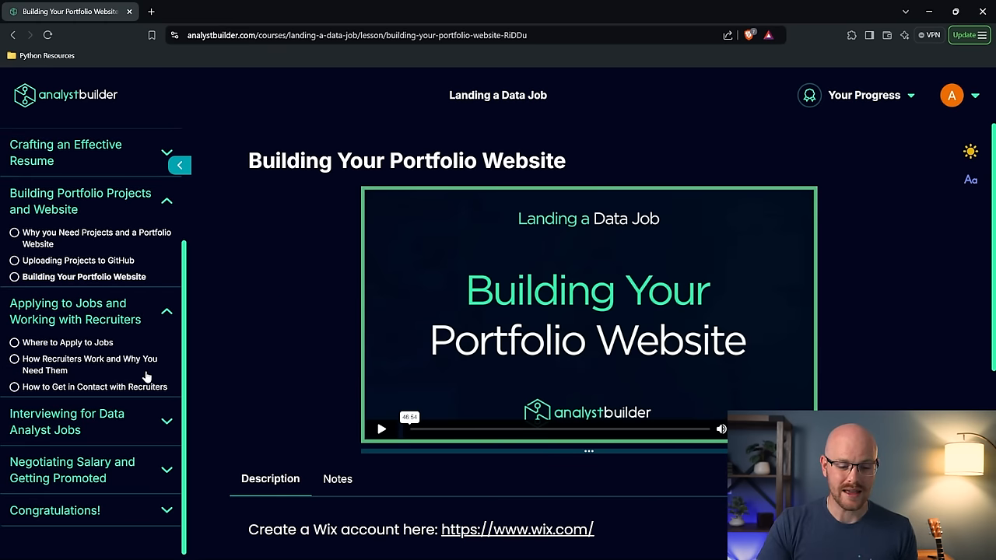
Start the How to Get in Contact with Recruiters lesson and scroll through its message templates
click(93, 386)
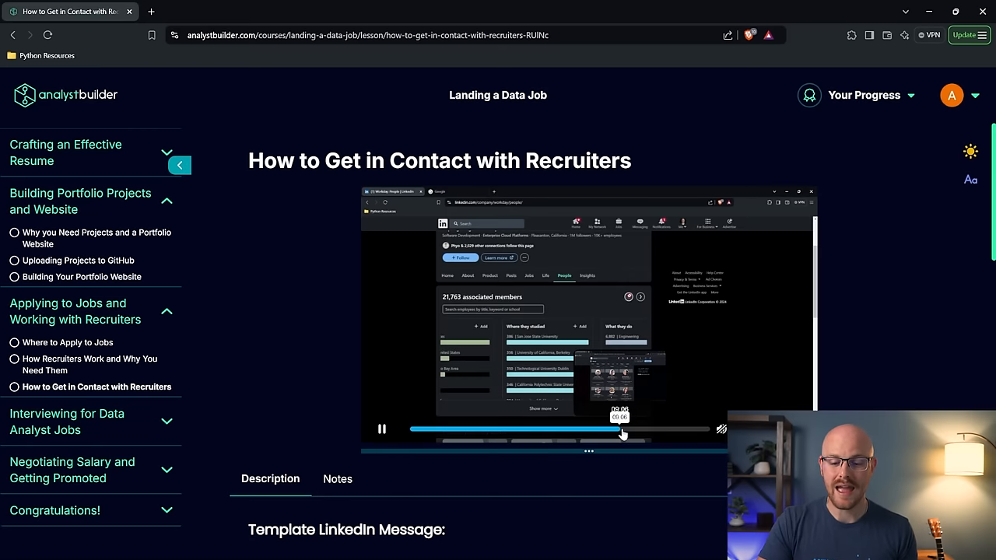
scroll(down, 3)
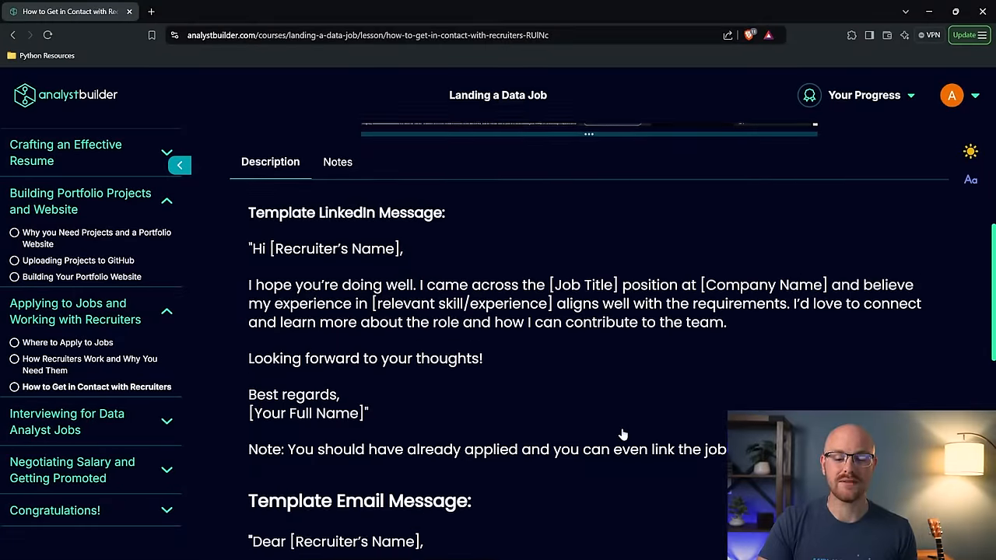
mouse_move(412, 272)
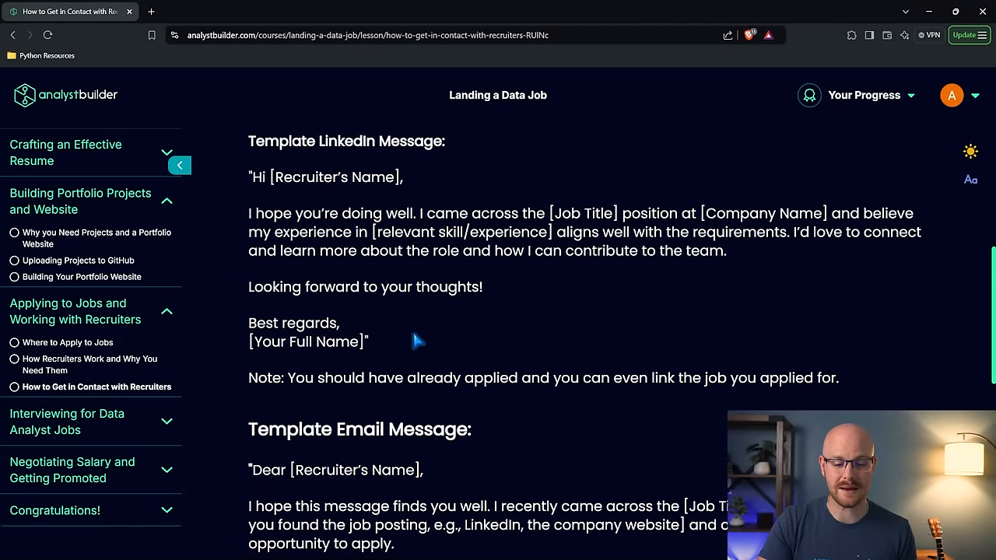
scroll(down, 3)
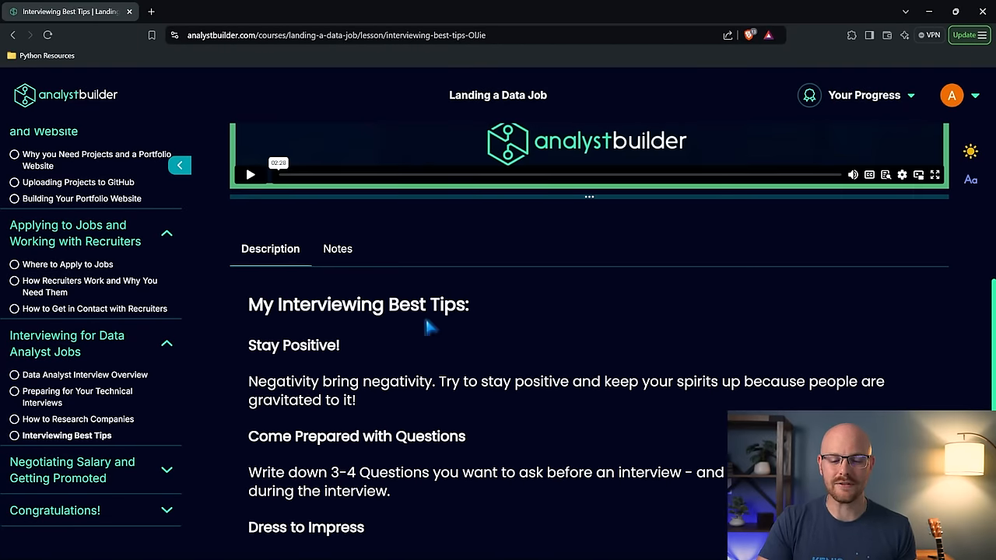
Return to the Interviewing Best Tips lesson and scroll to its tips description
click(249, 175)
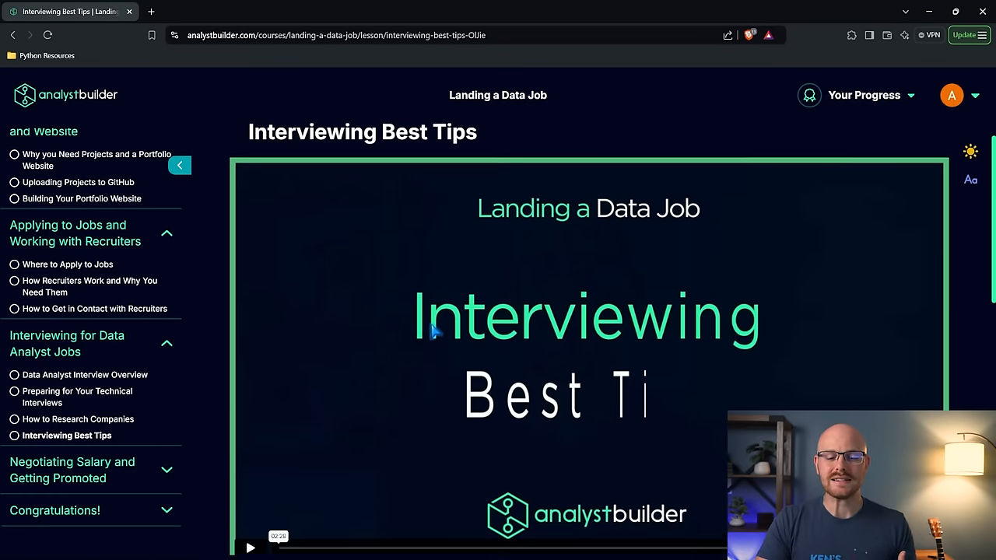
scroll(down, 3)
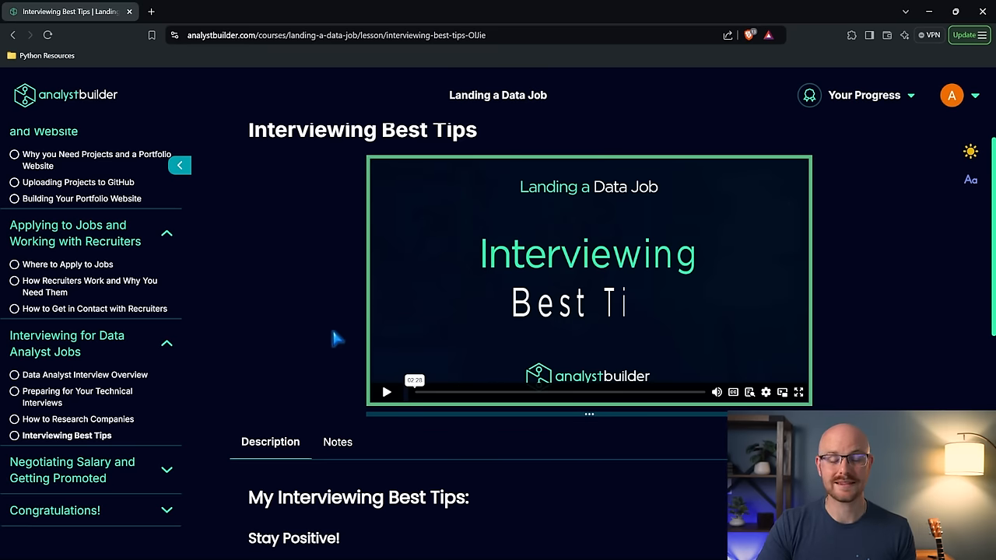
mouse_move(280, 294)
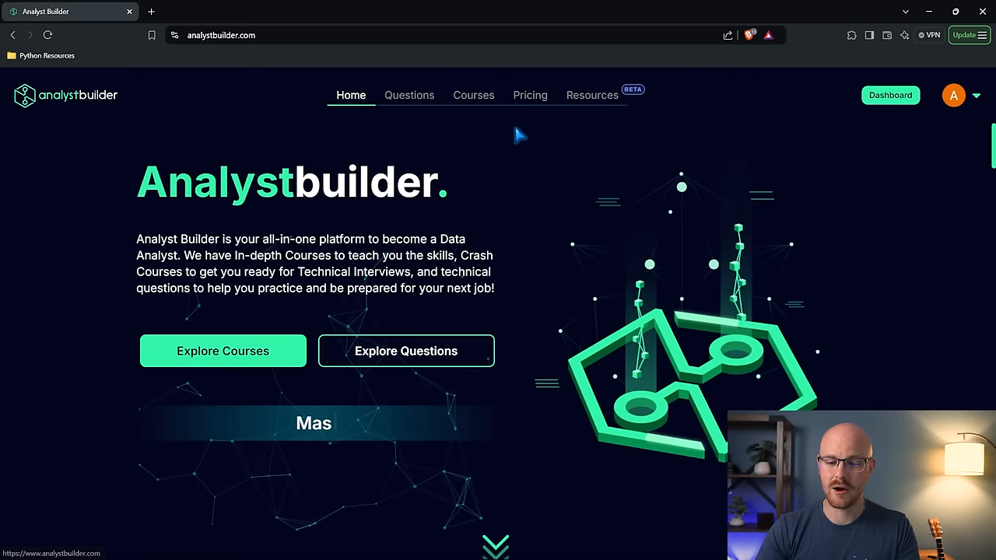
From Pricing's Courses list, buy the $14.00 Landing a Data Job Course to reach Stripe checkout
click(529, 95)
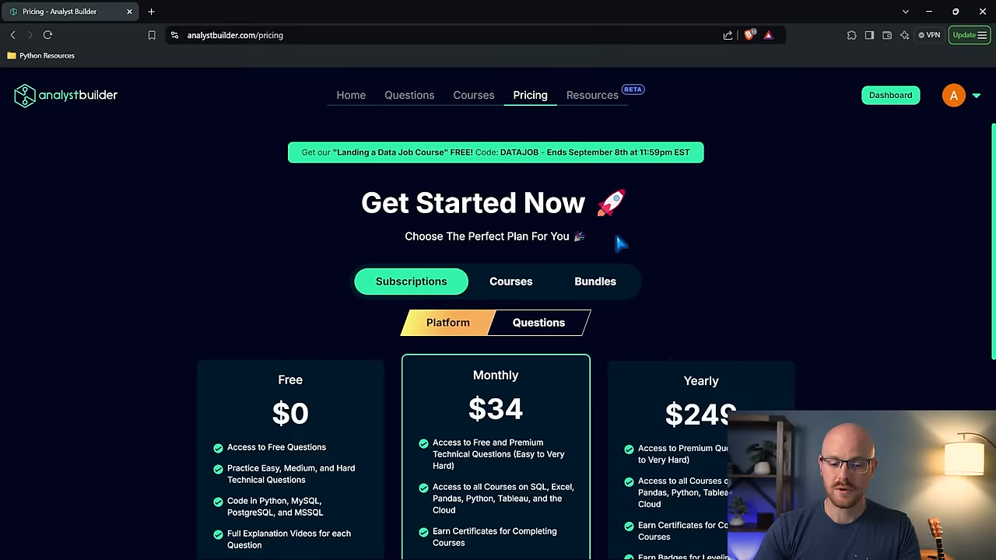
click(510, 280)
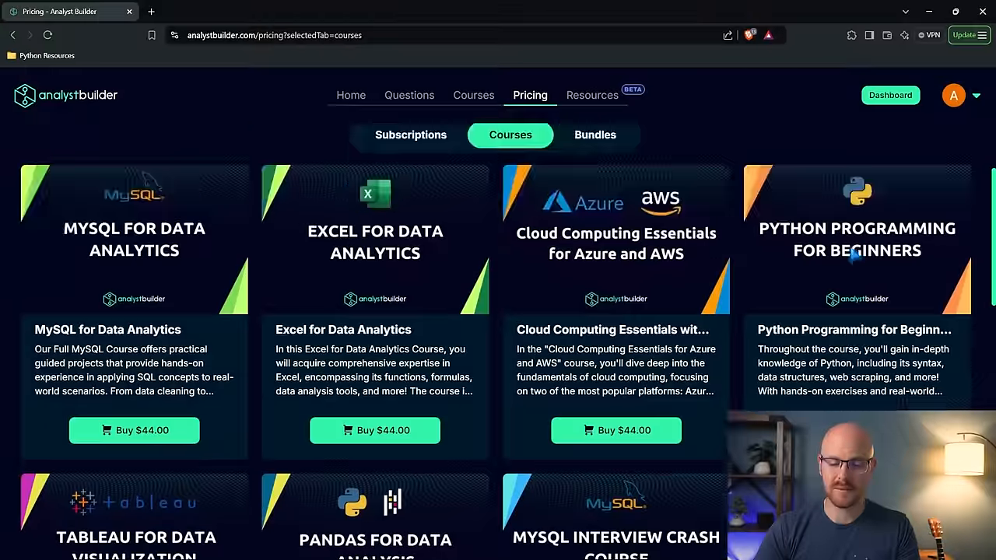
scroll(down, 3)
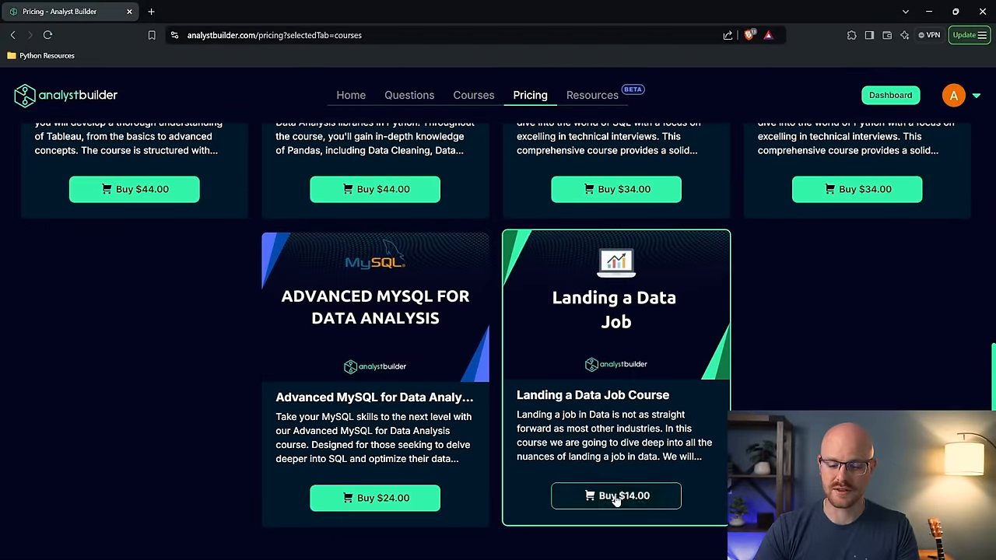
click(616, 495)
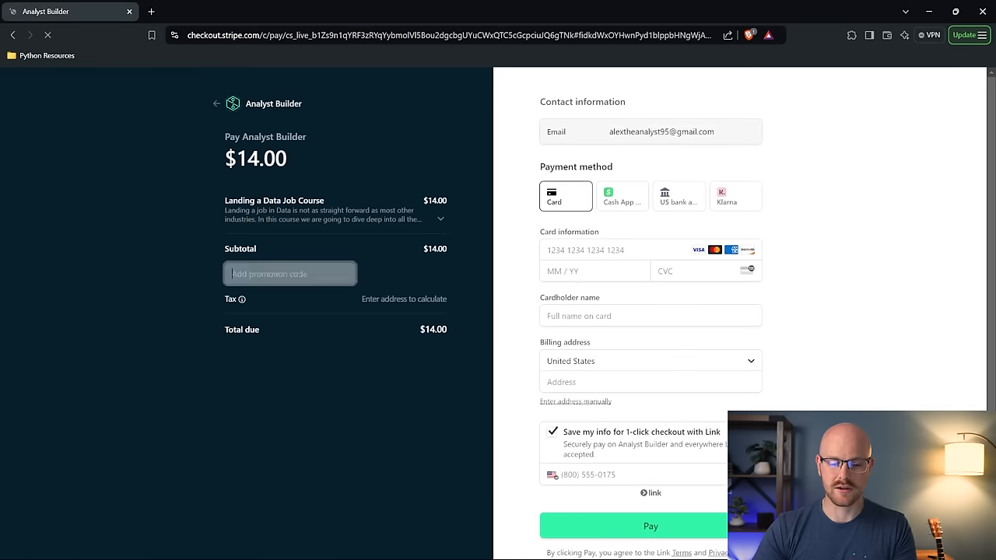
Apply the DATAJOB promotion code, taking 100% off for a $0.00 total
text(DATAJOB)
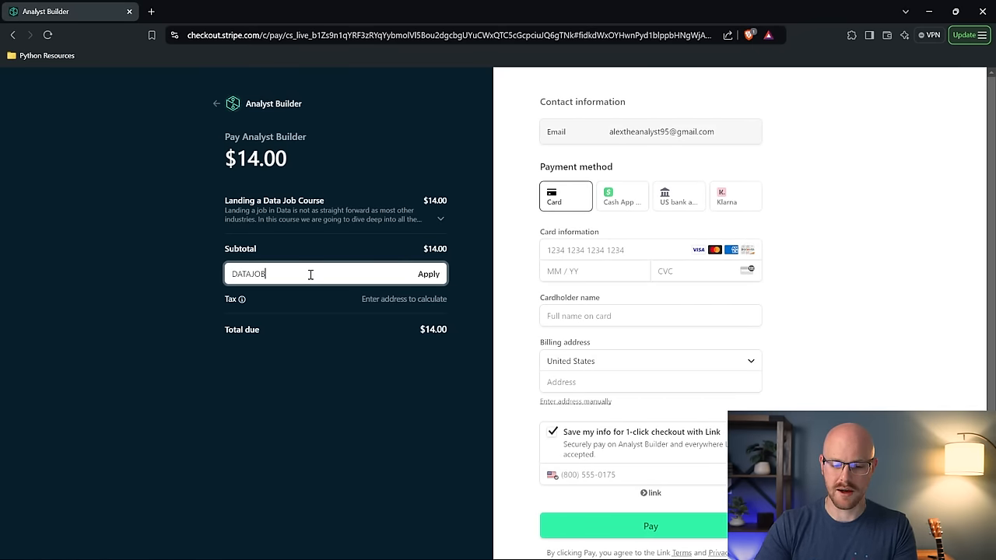
click(428, 274)
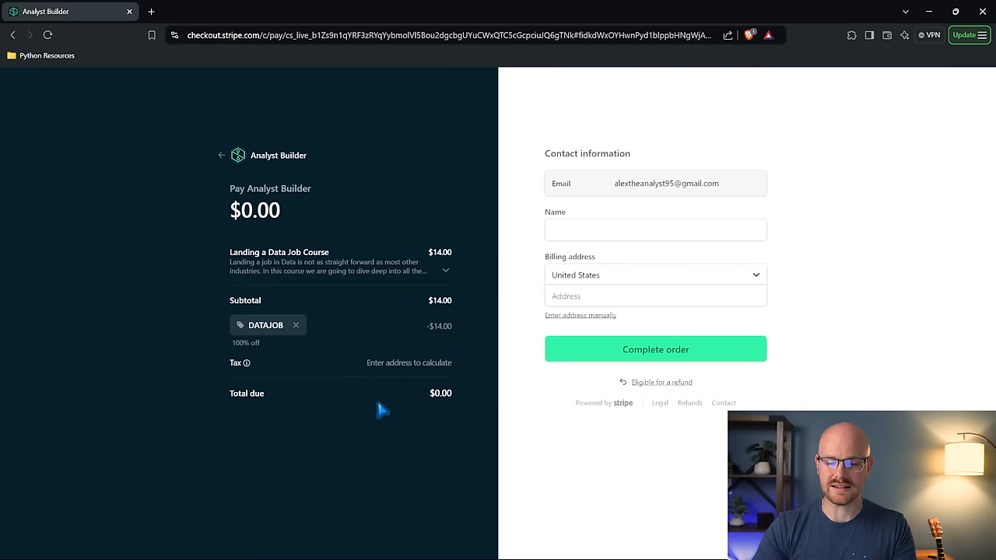
mouse_move(636, 349)
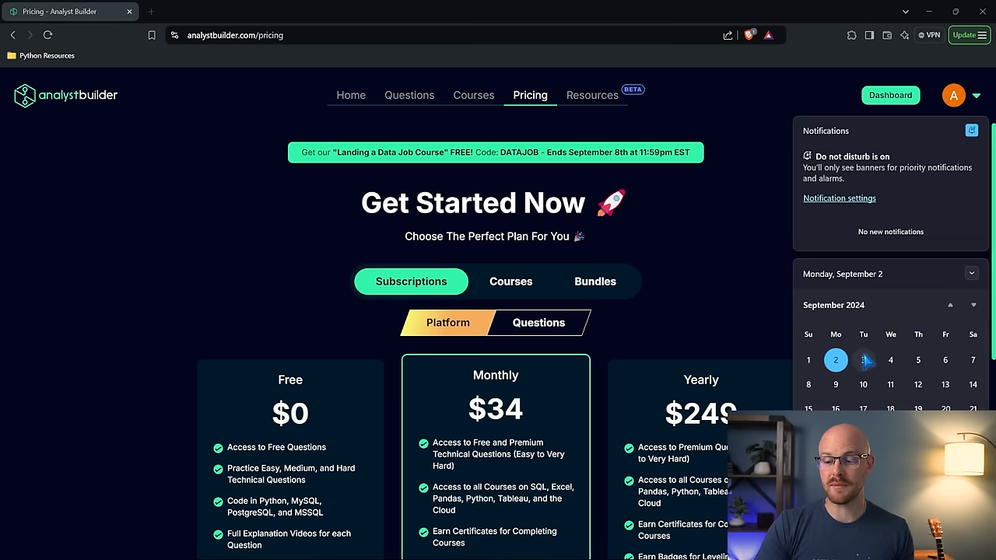
mouse_move(906, 365)
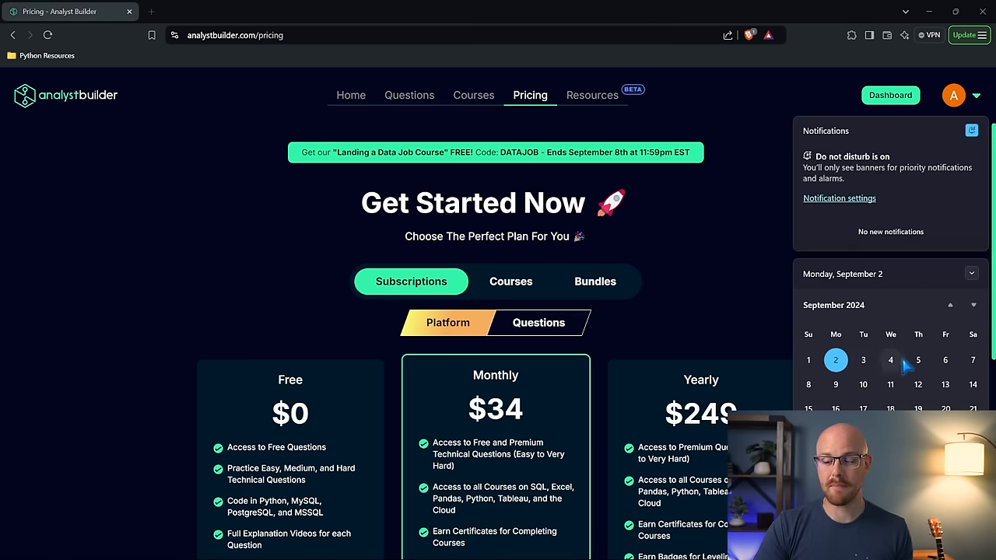
mouse_move(809, 386)
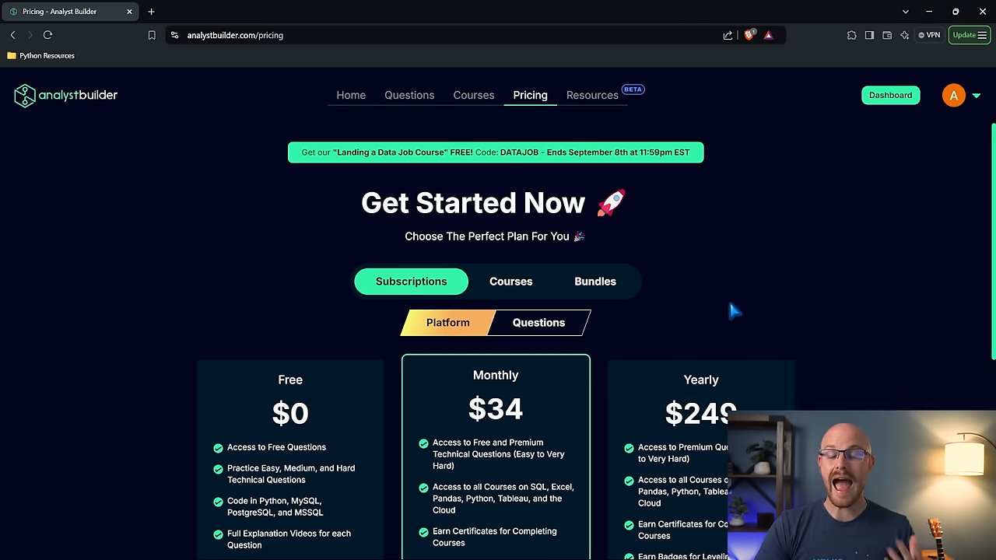
mouse_move(728, 267)
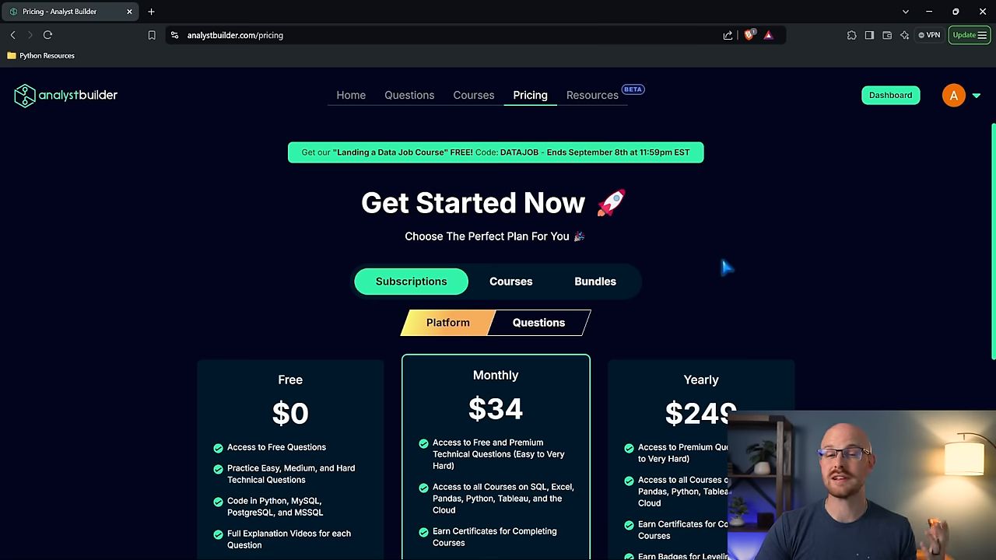
mouse_move(666, 283)
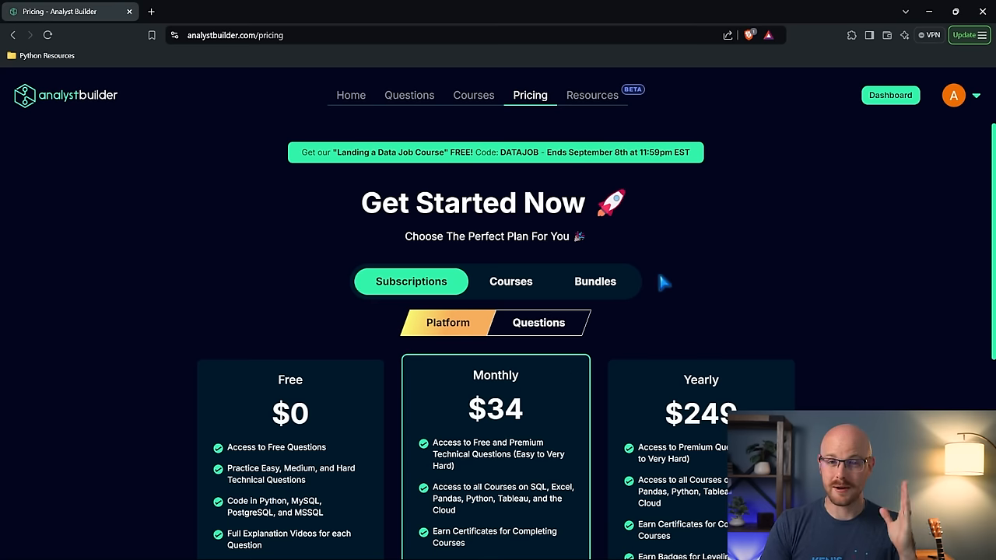
mouse_move(599, 88)
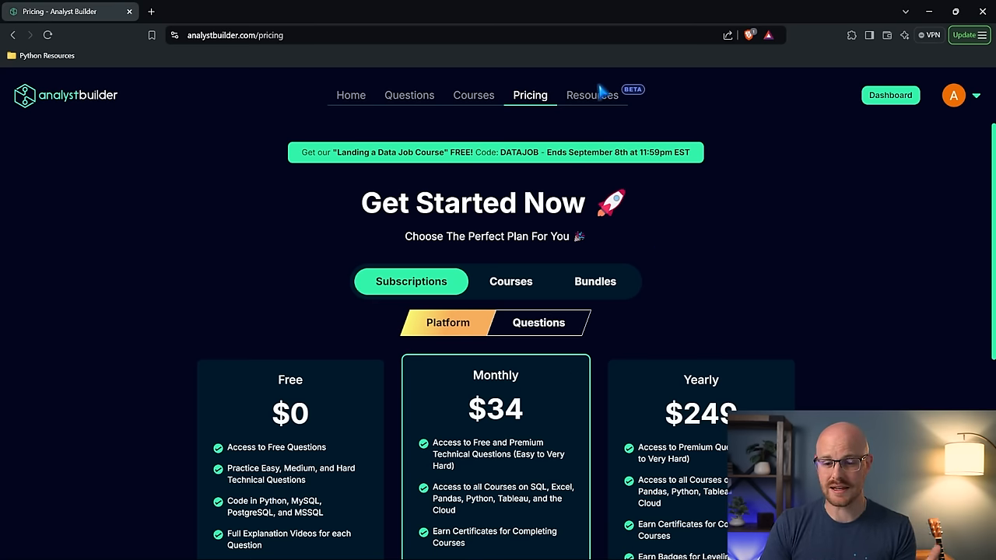
click(592, 95)
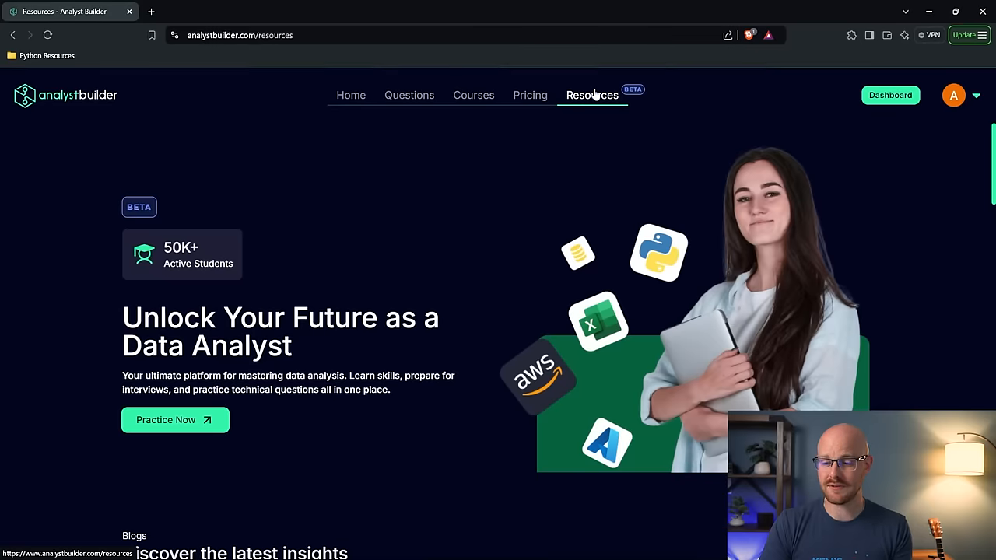
mouse_move(941, 301)
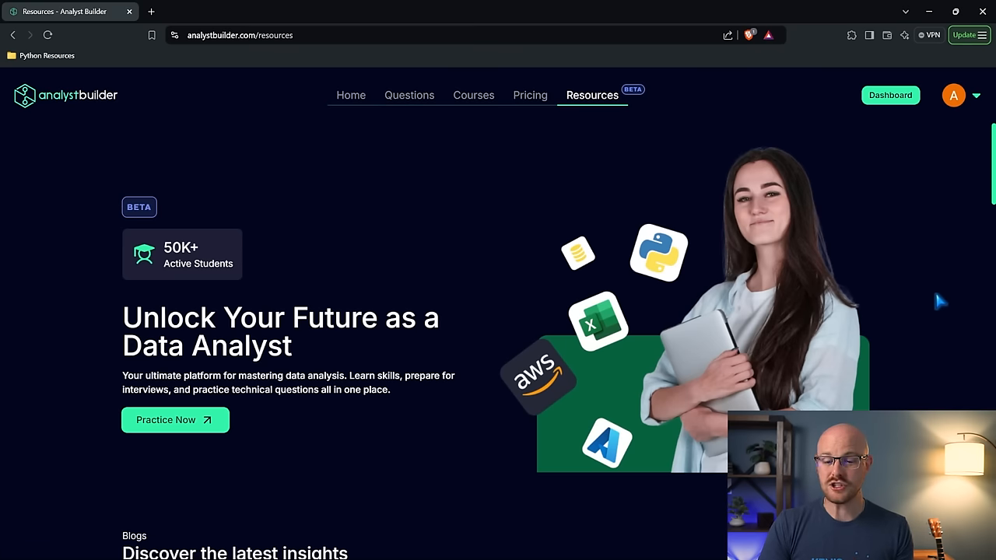
mouse_move(607, 140)
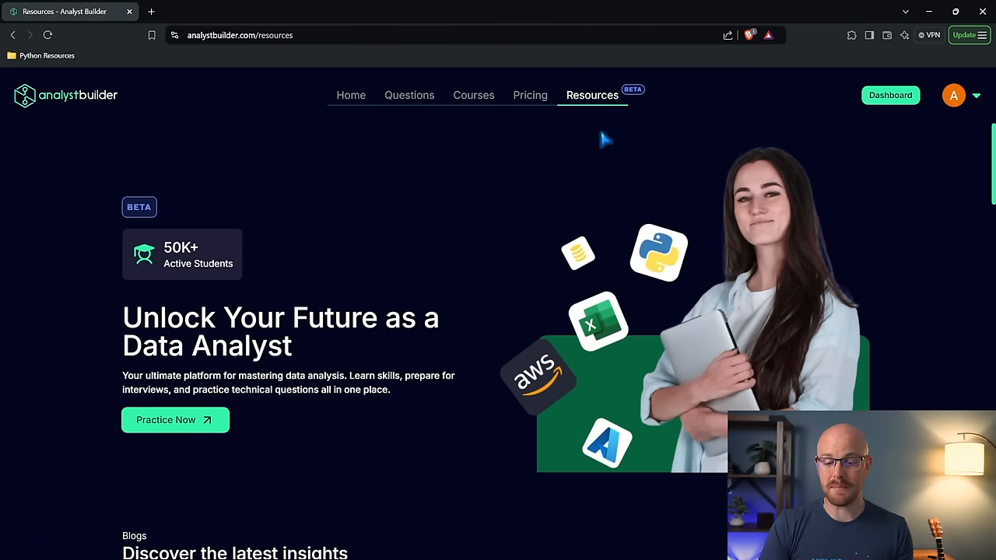
mouse_move(942, 308)
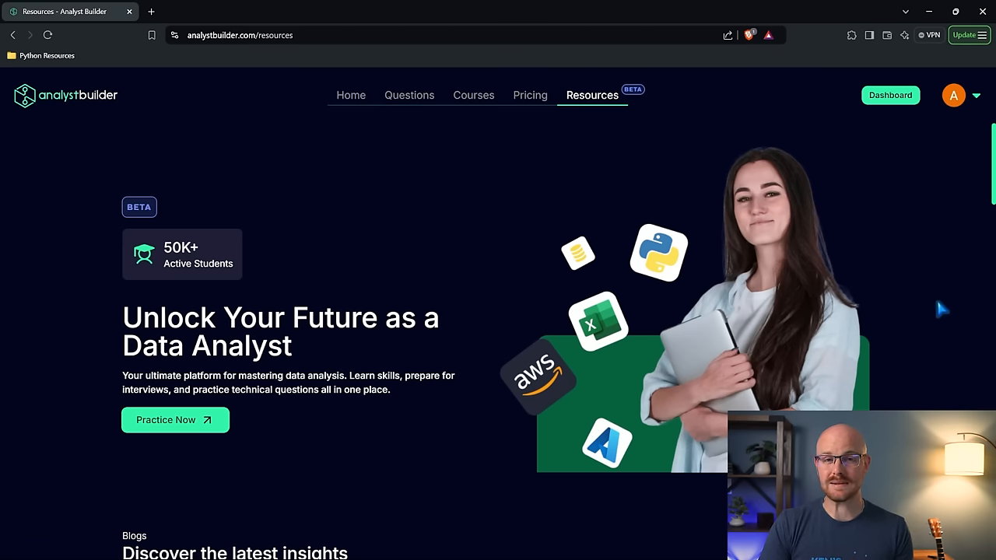
scroll(down, 3)
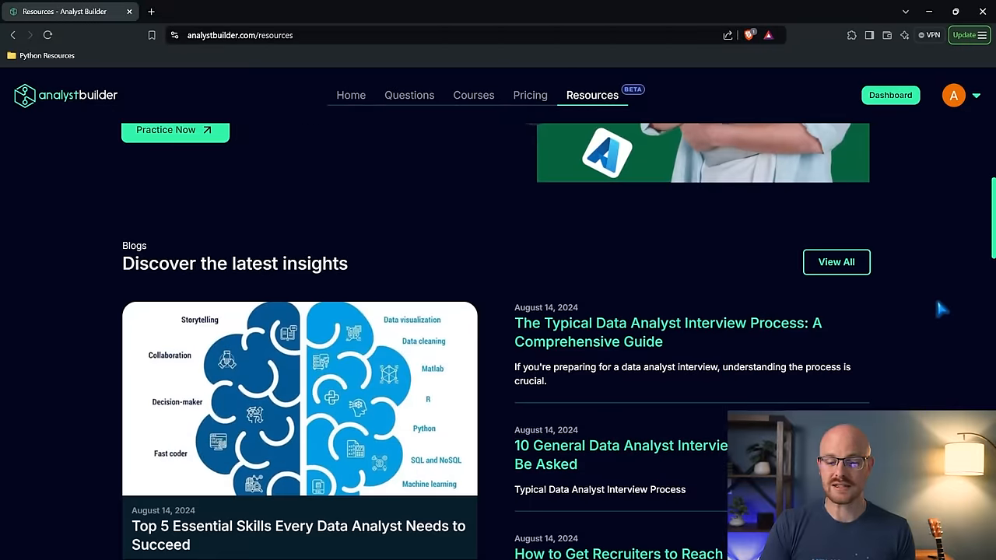
scroll(down, 3)
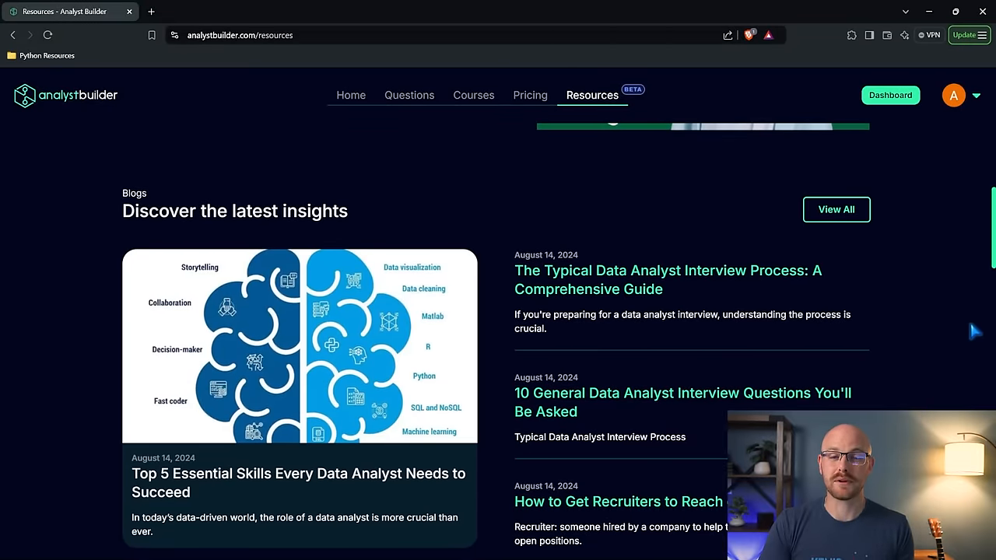
scroll(down, 3)
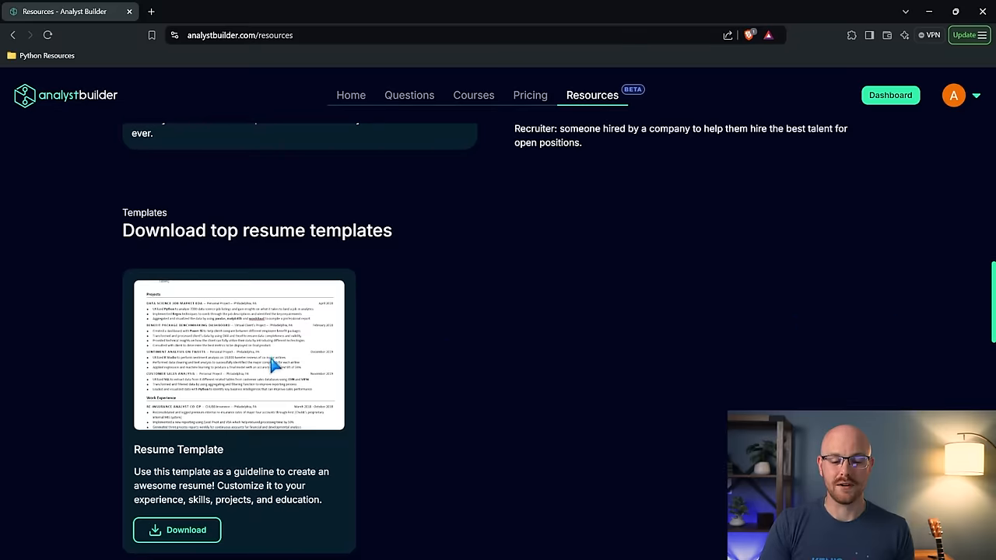
scroll(down, 3)
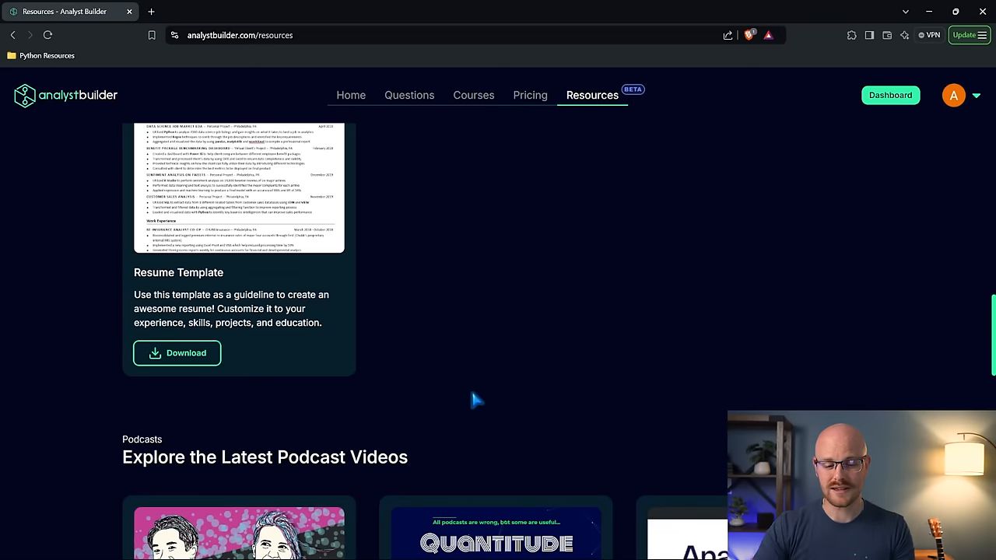
scroll(down, 3)
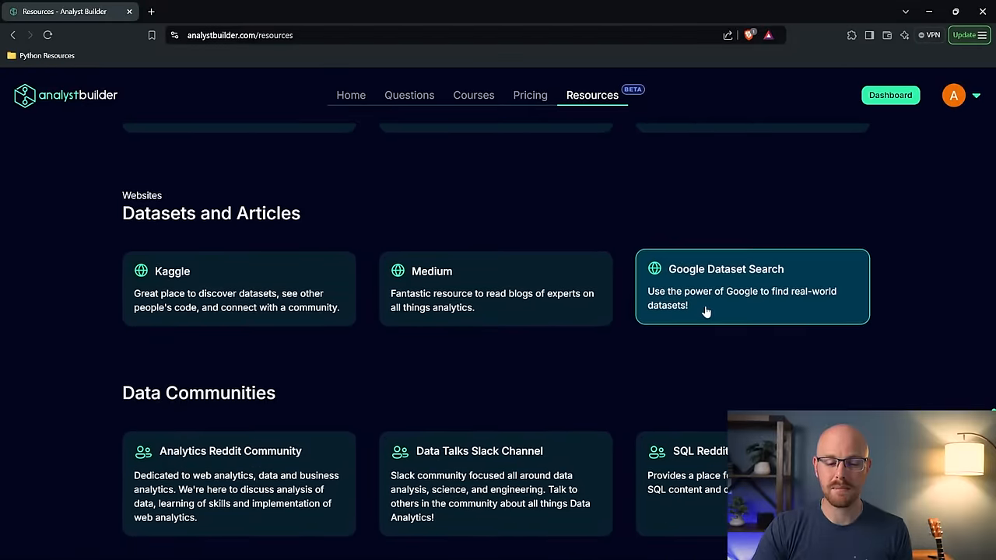
scroll(down, 3)
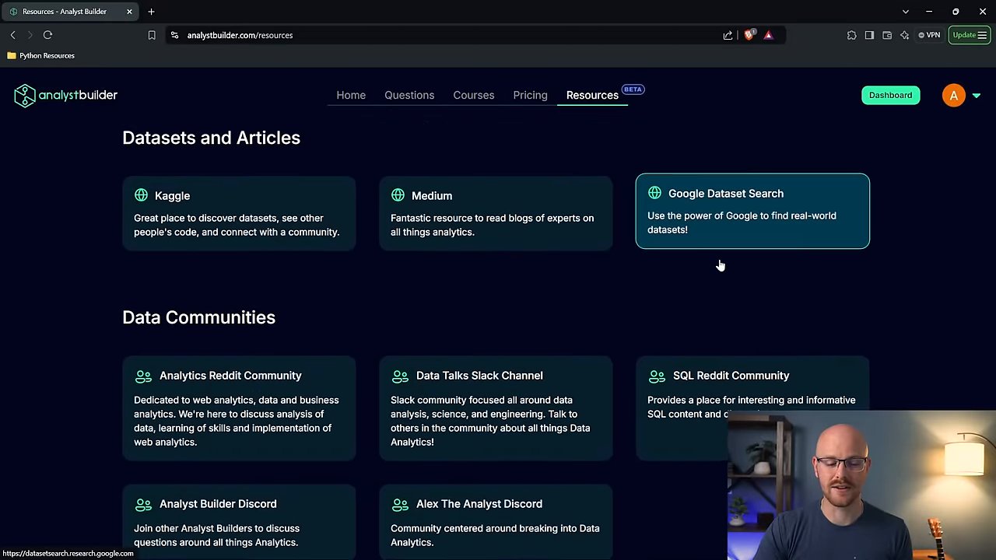
scroll(down, 3)
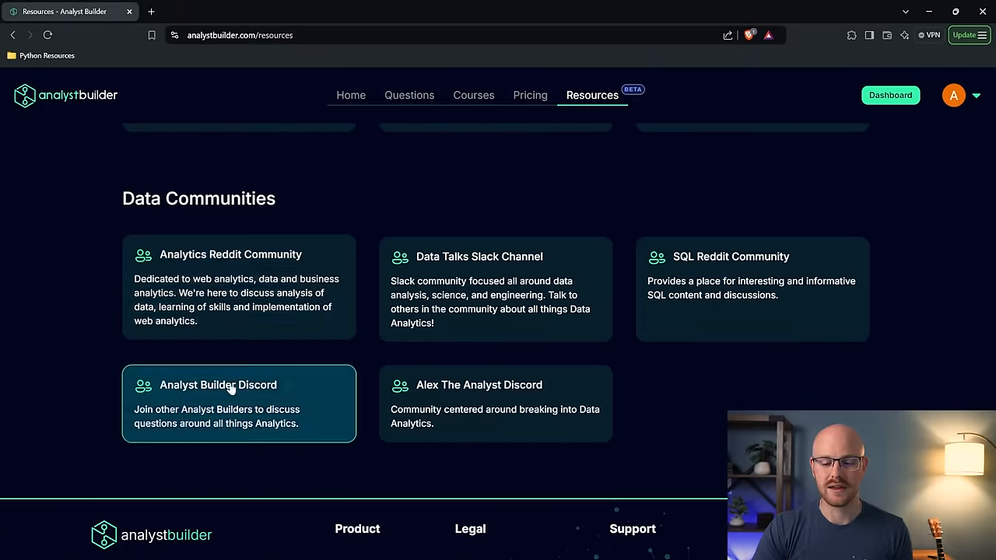
mouse_move(489, 196)
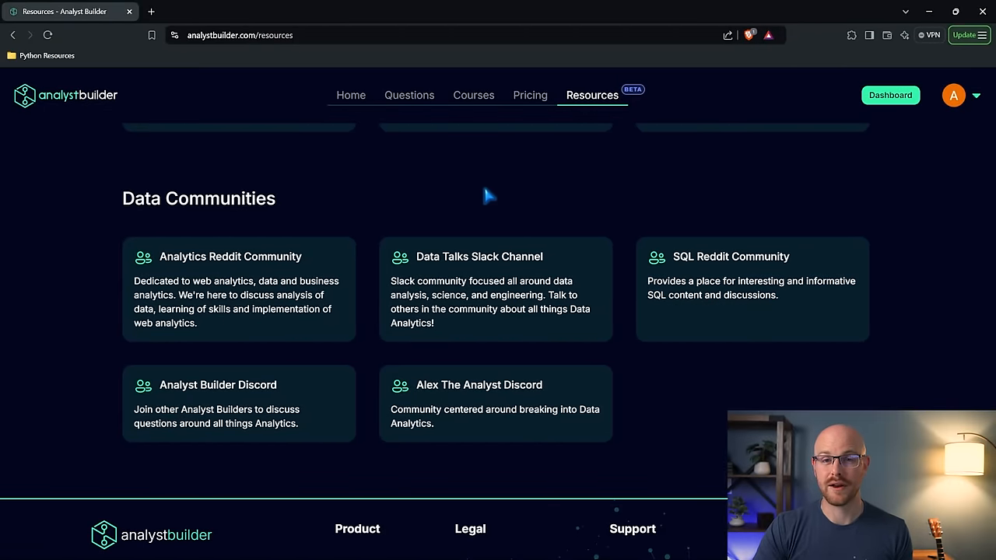
scroll(down, 3)
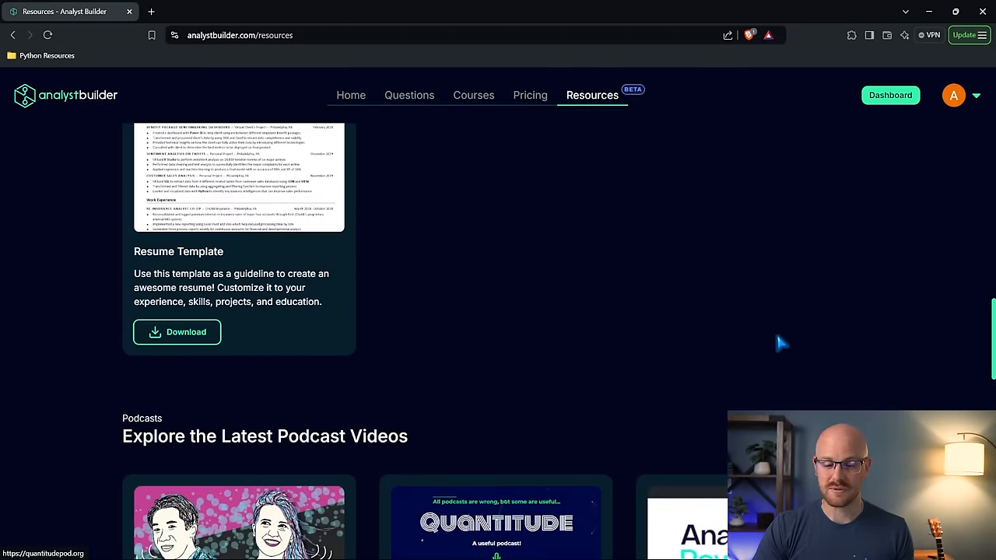
scroll(up, 3)
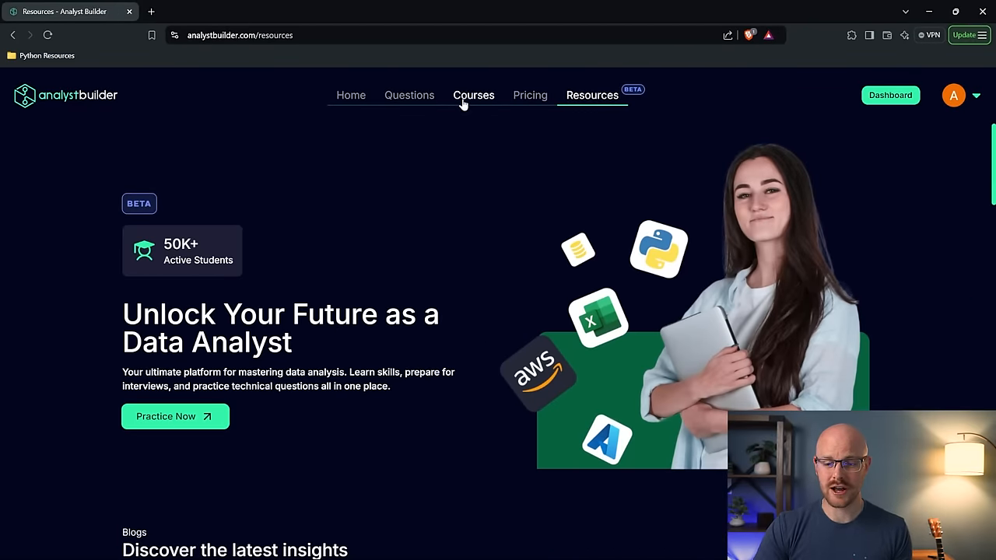
click(473, 95)
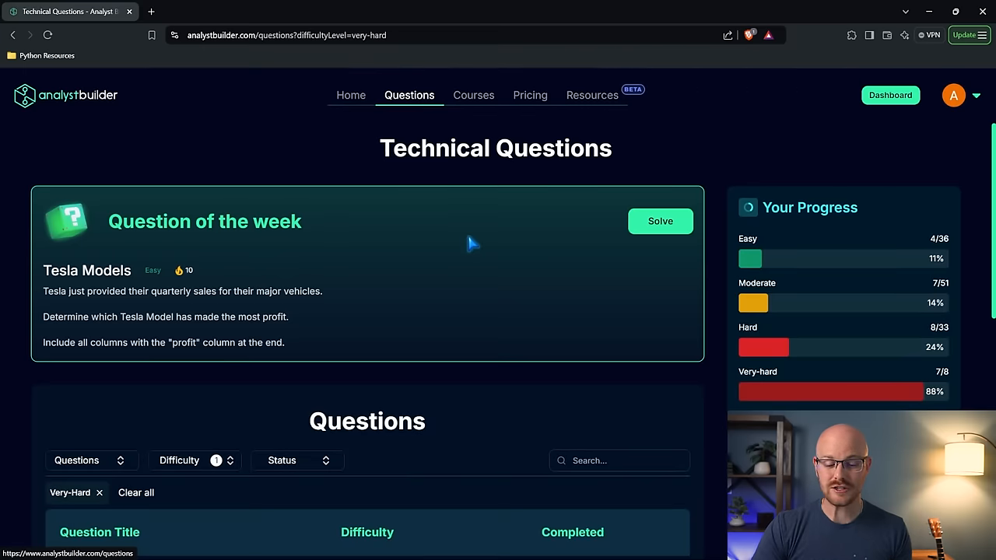
Scroll the Technical Questions list and open the Very-Hard Consecutive Visits question in the MySQL editor
scroll(down, 3)
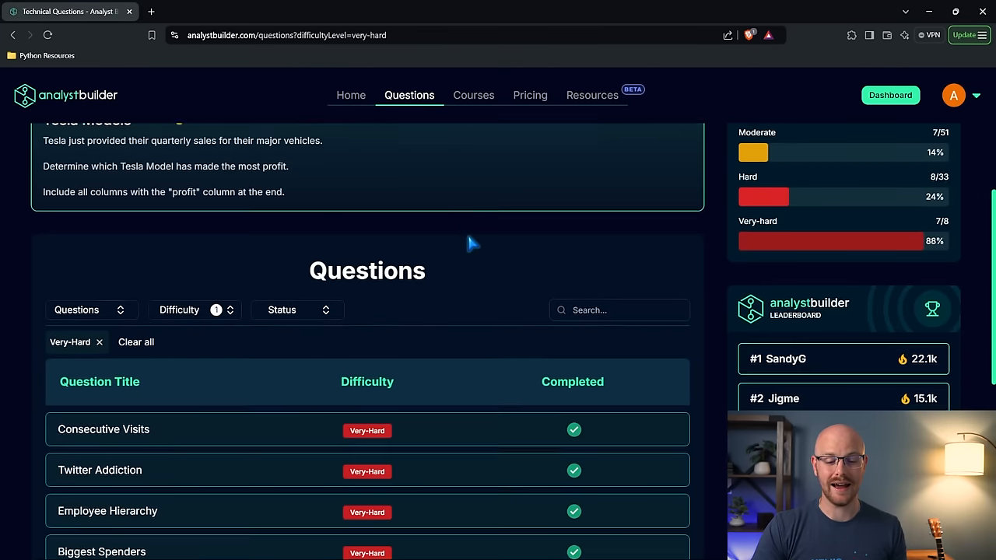
scroll(down, 3)
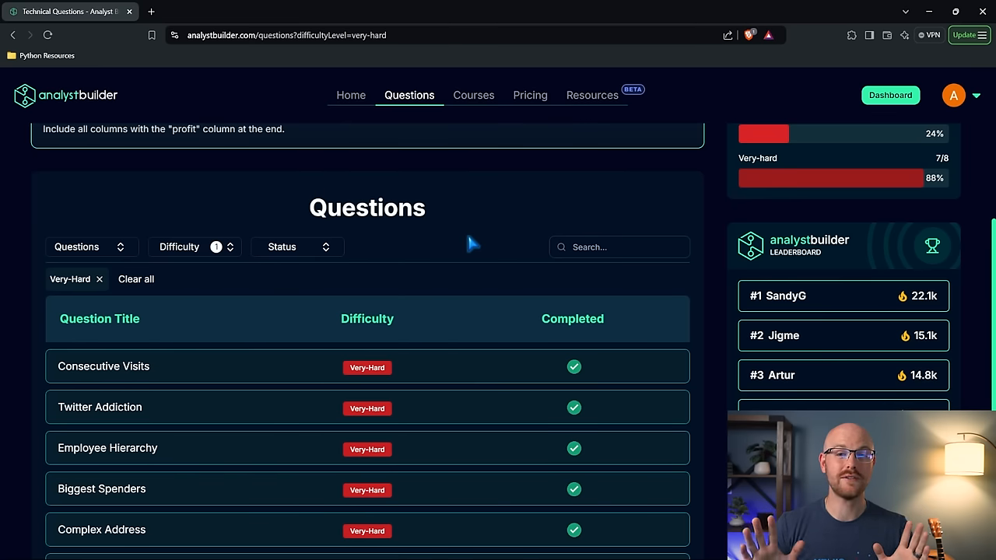
mouse_move(258, 368)
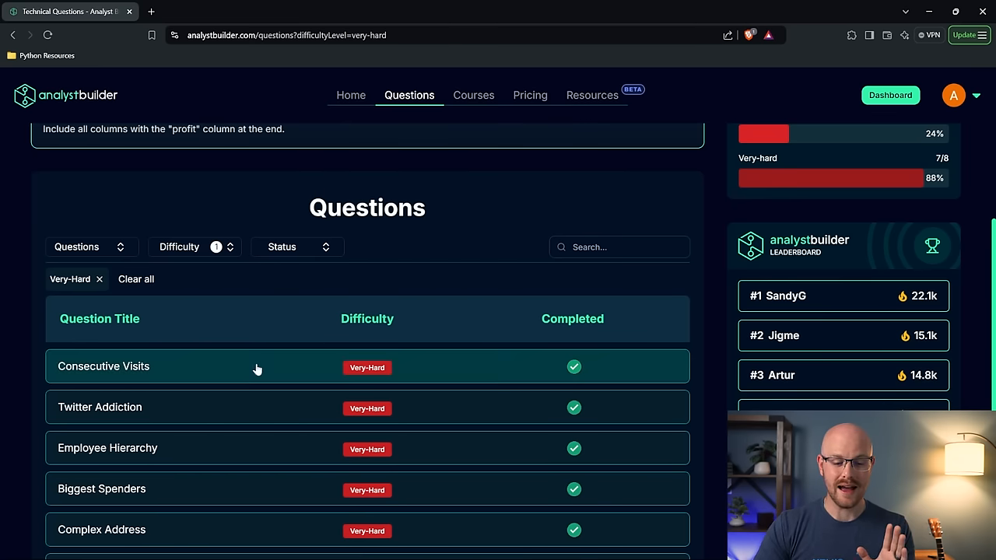
click(103, 366)
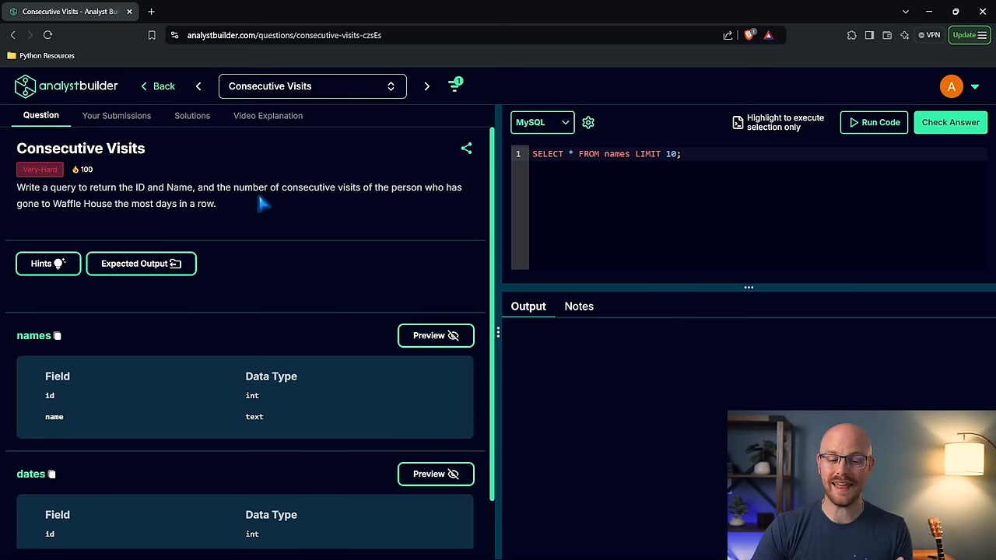
mouse_move(236, 208)
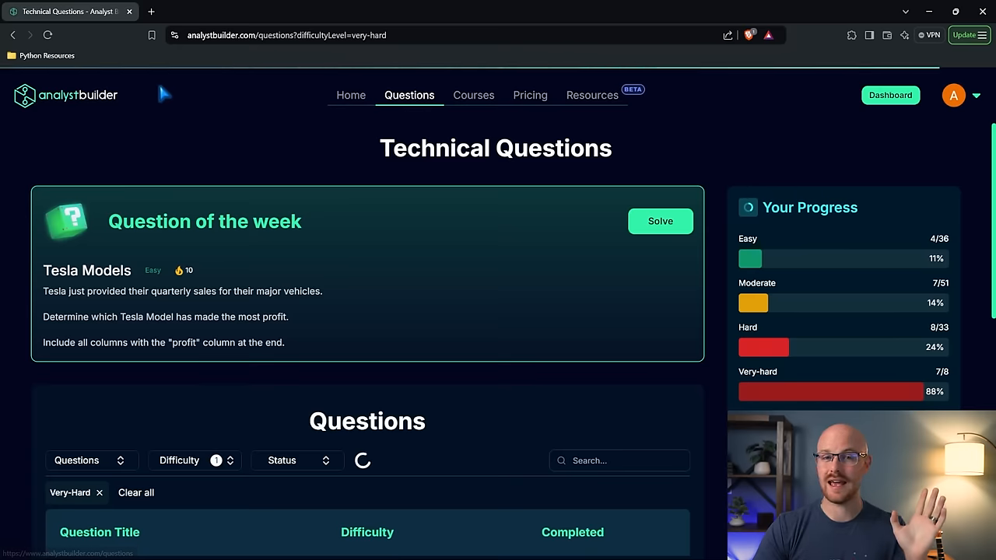
scroll(down, 3)
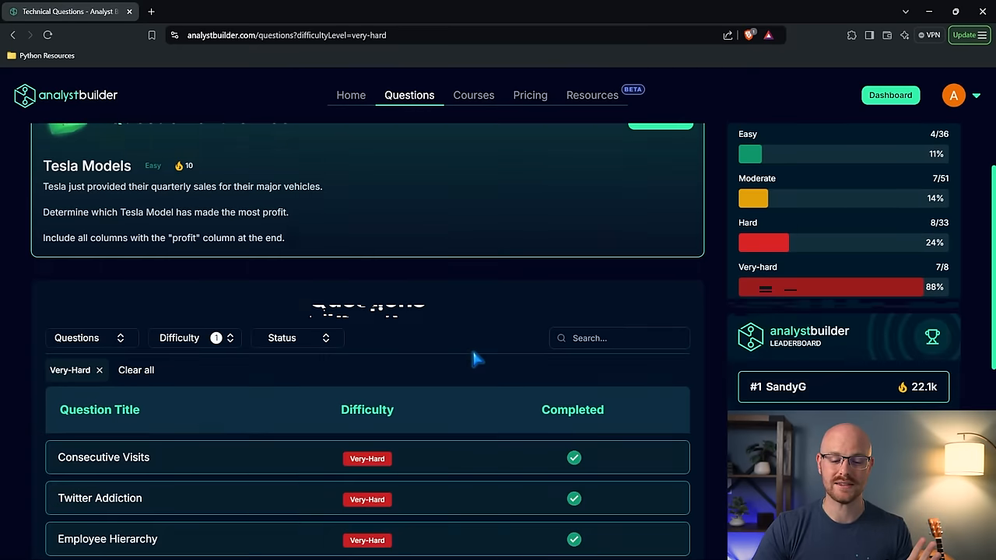
scroll(down, 3)
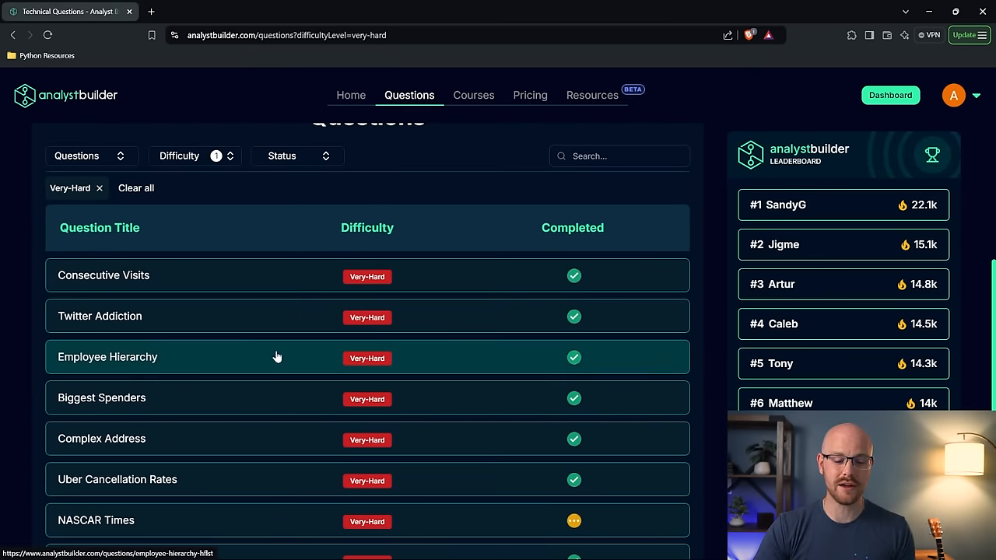
click(107, 357)
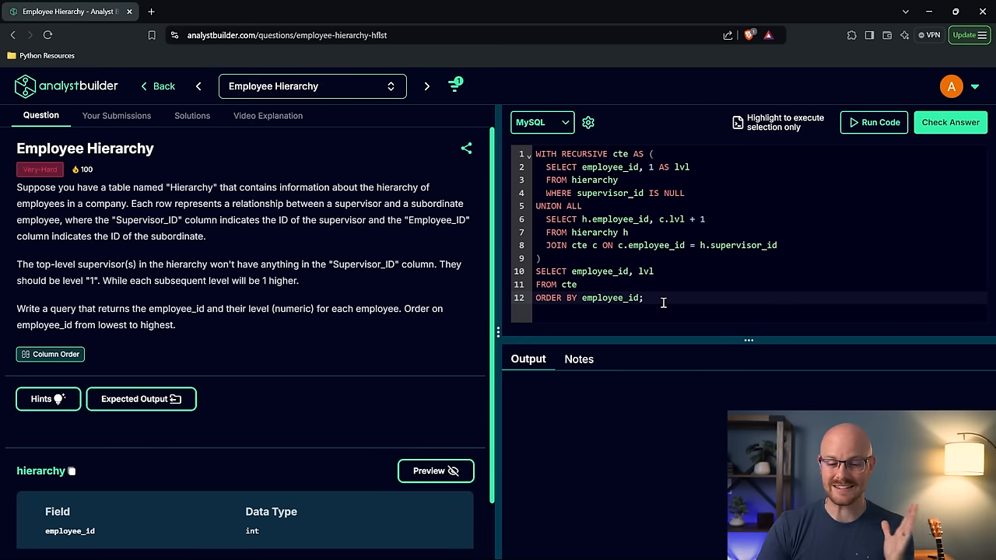
mouse_move(155, 96)
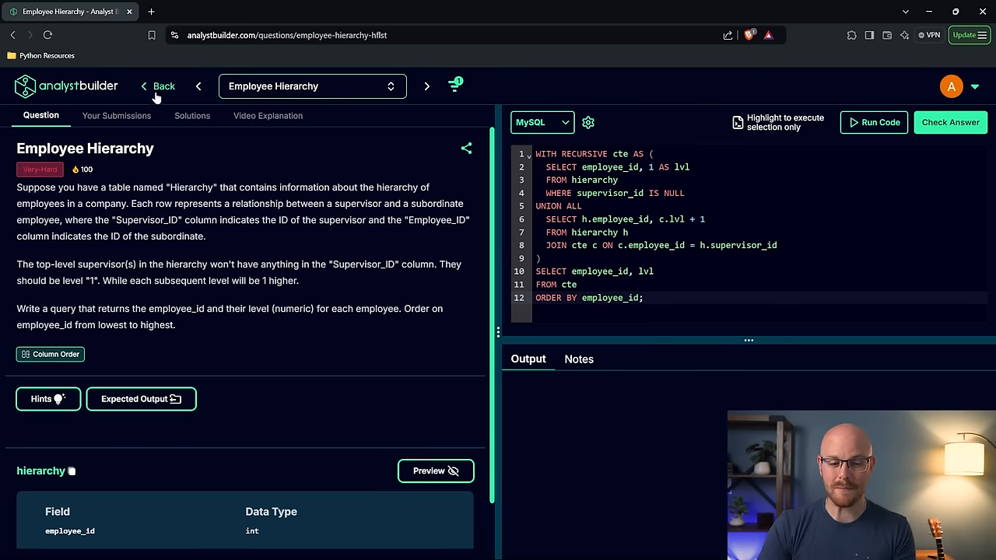
click(159, 86)
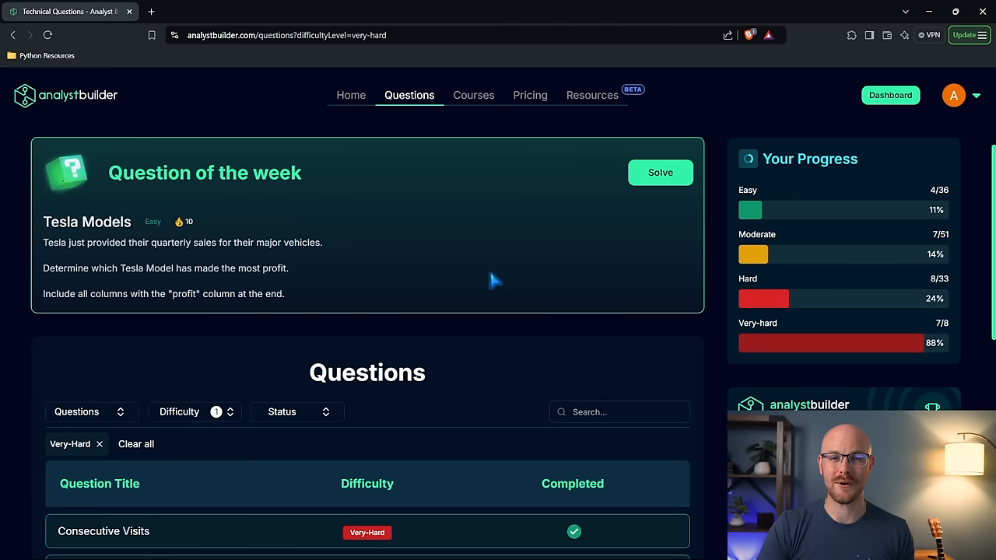
From the personal dashboard, open the full Data Analyst Roadmap
click(890, 95)
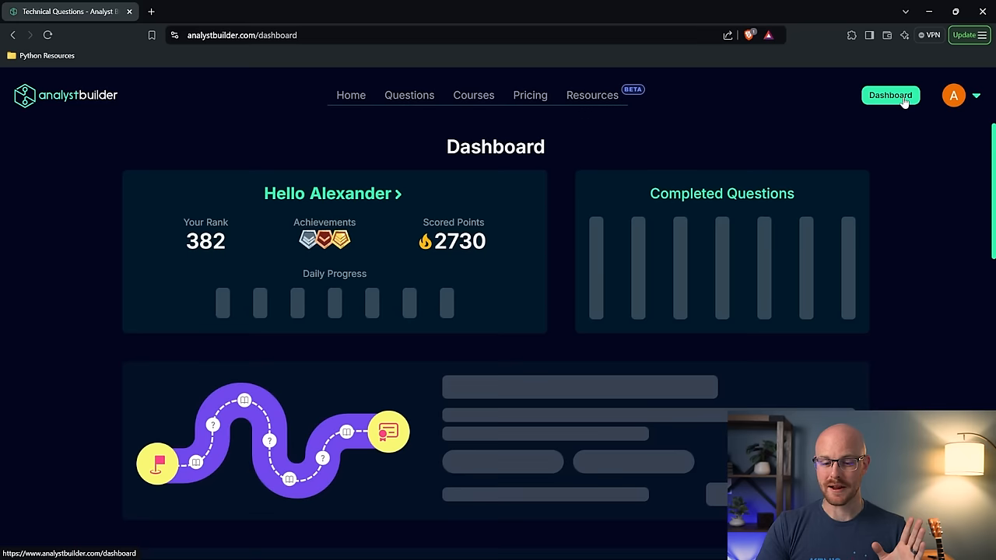
scroll(down, 3)
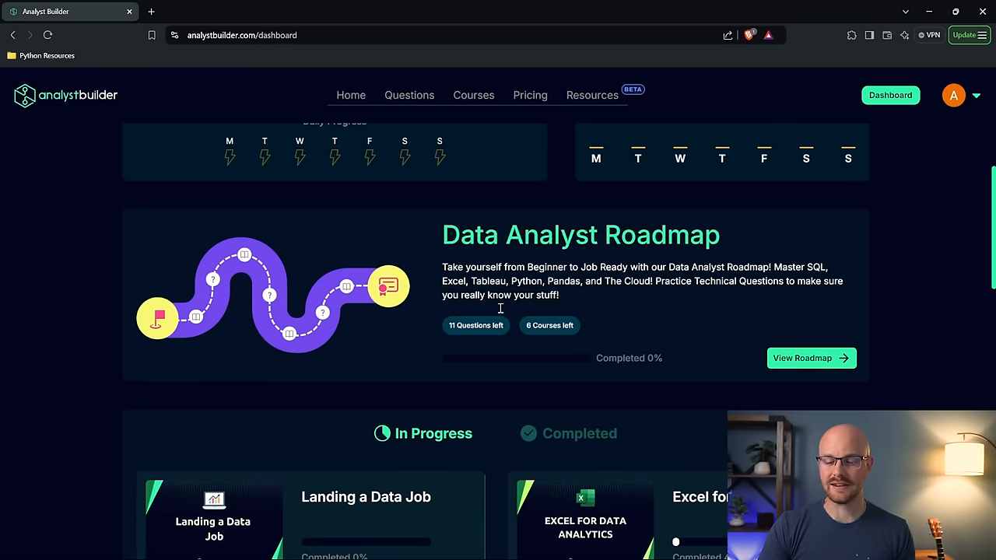
click(810, 357)
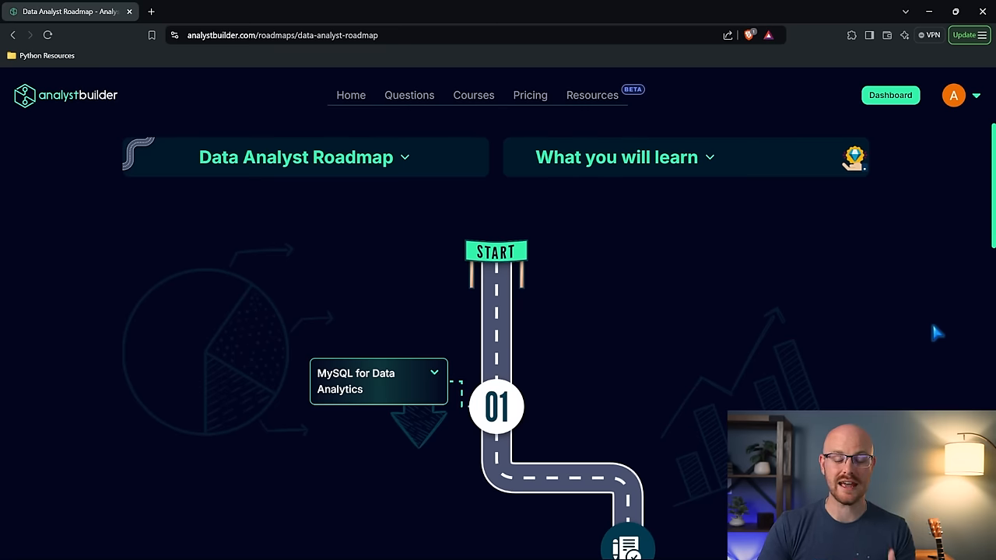
Scroll through the roadmap's six-course path down to the certificate finish
scroll(down, 3)
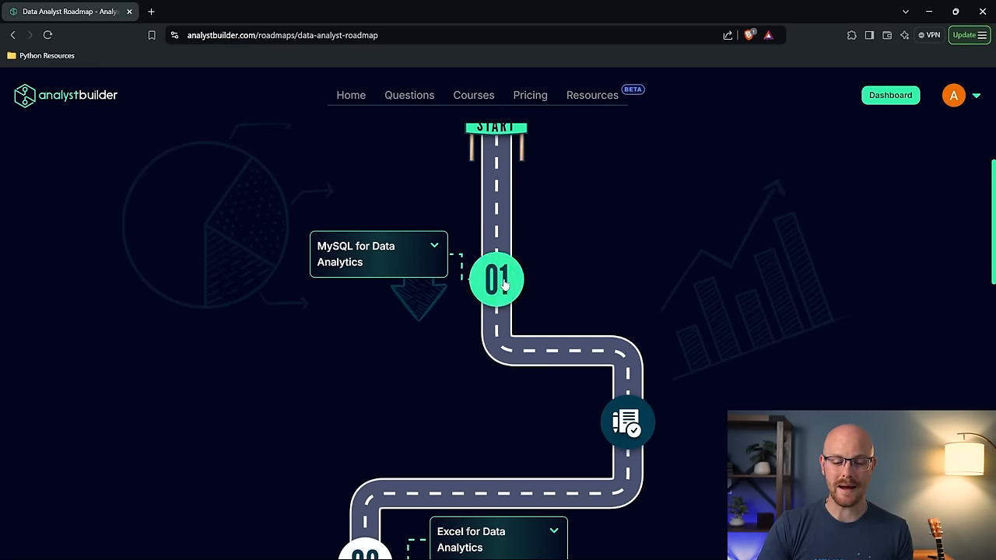
scroll(down, 3)
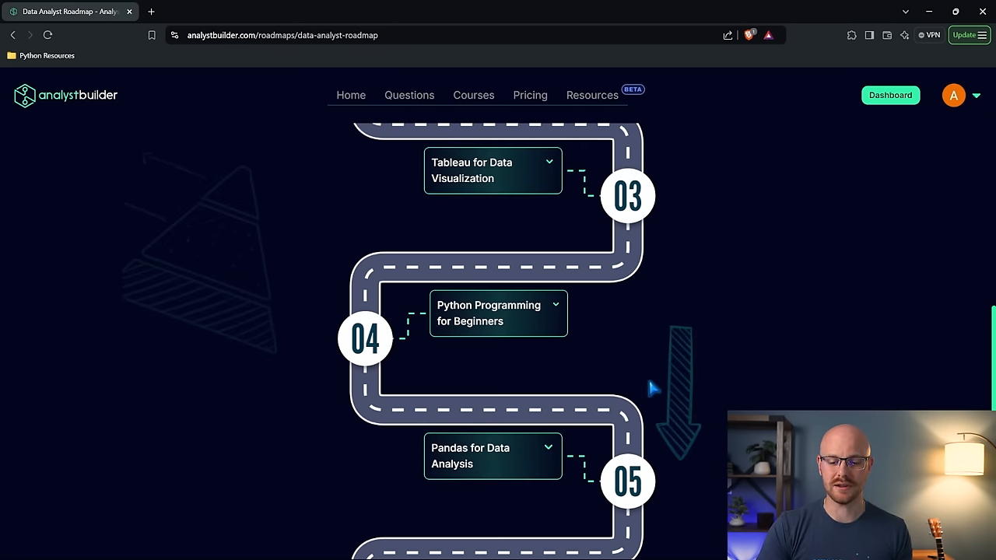
scroll(down, 3)
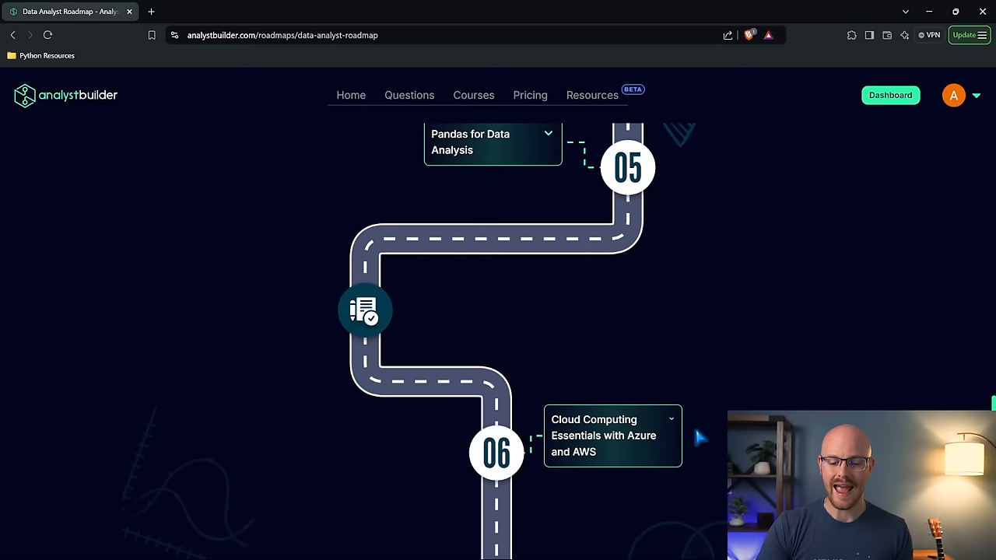
mouse_move(657, 439)
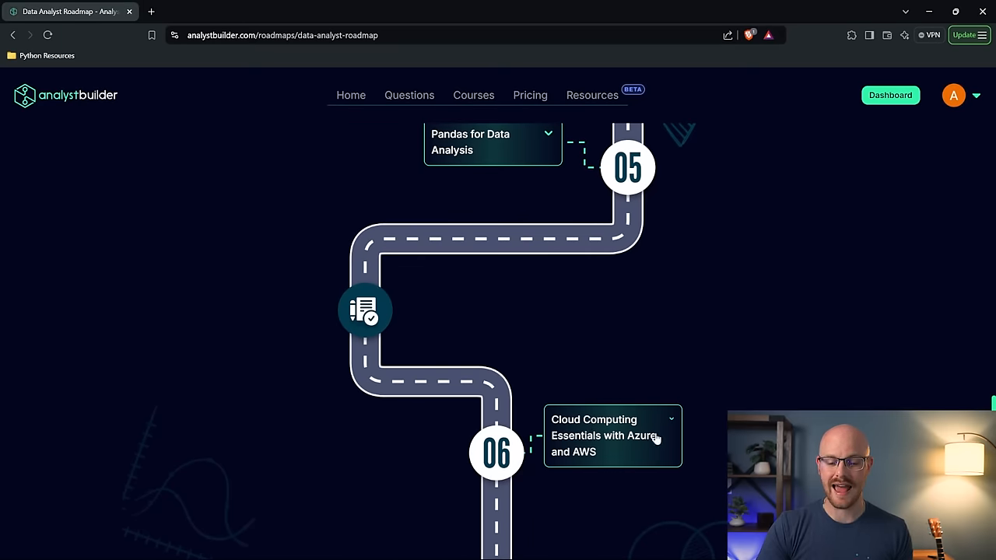
scroll(down, 3)
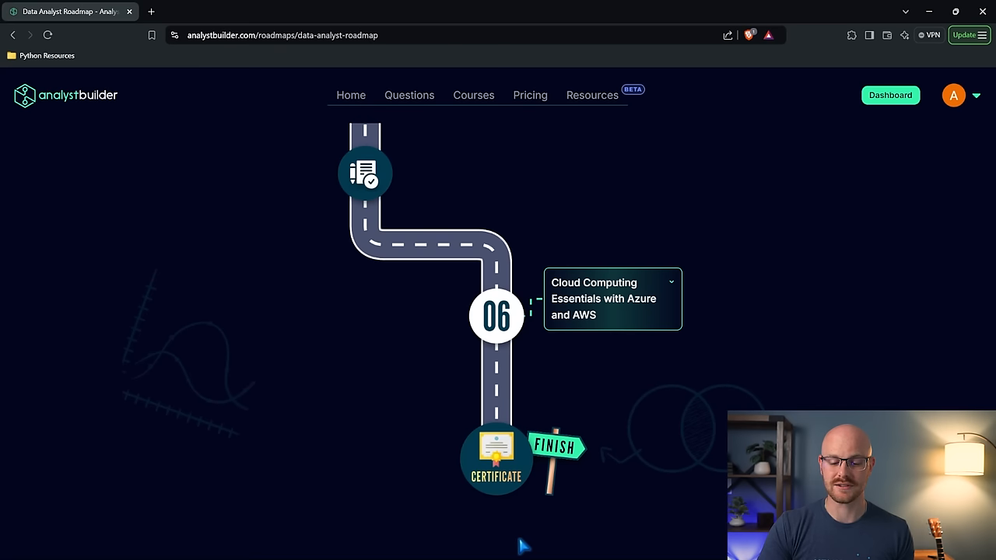